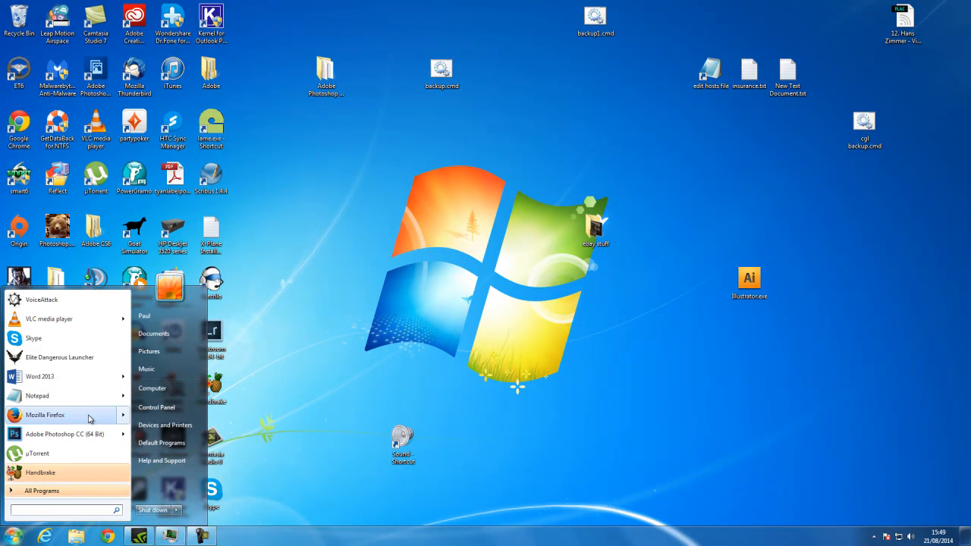
- Launch VoiceAttack from the Start menu so its main window appears
click(42, 299)
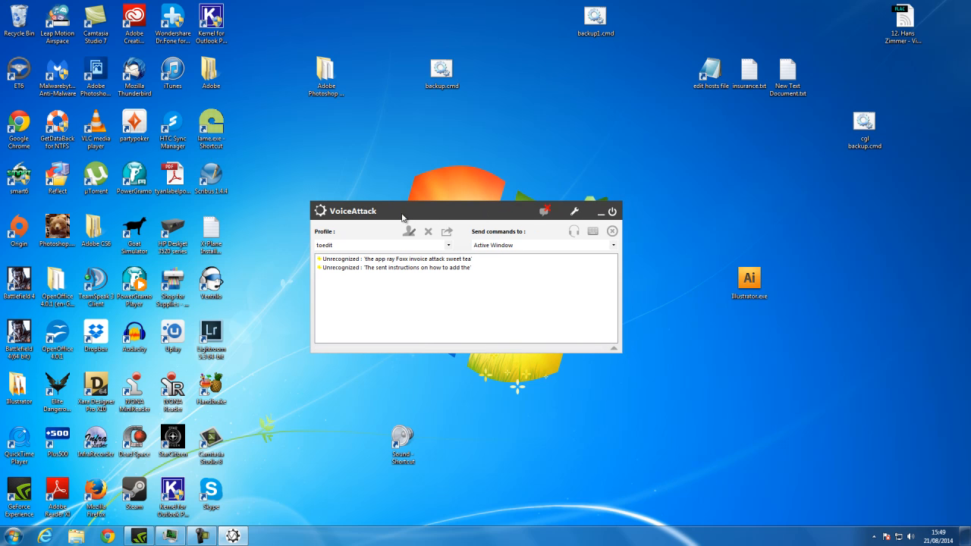
- Create a new profile and name it 'Elite Dangerous (beta)'
click(450, 246)
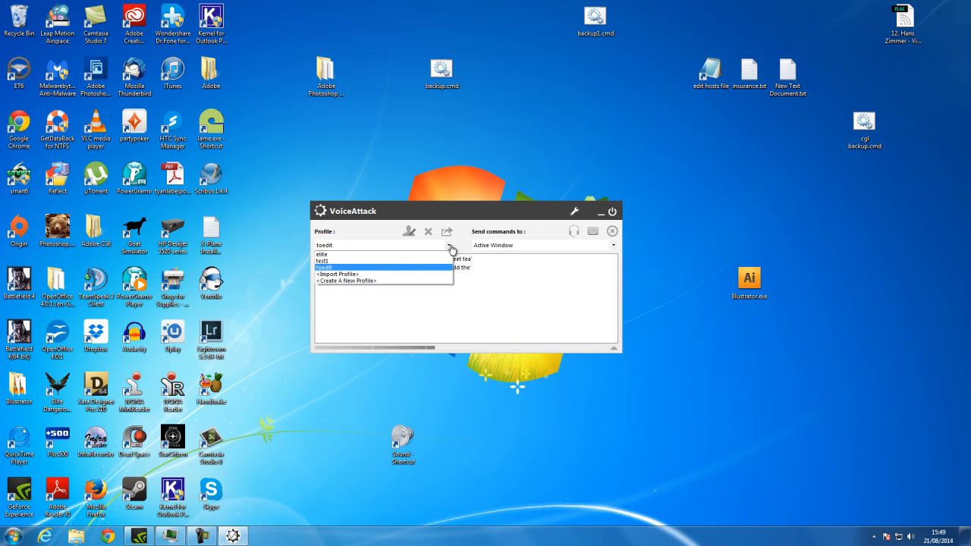
click(346, 281)
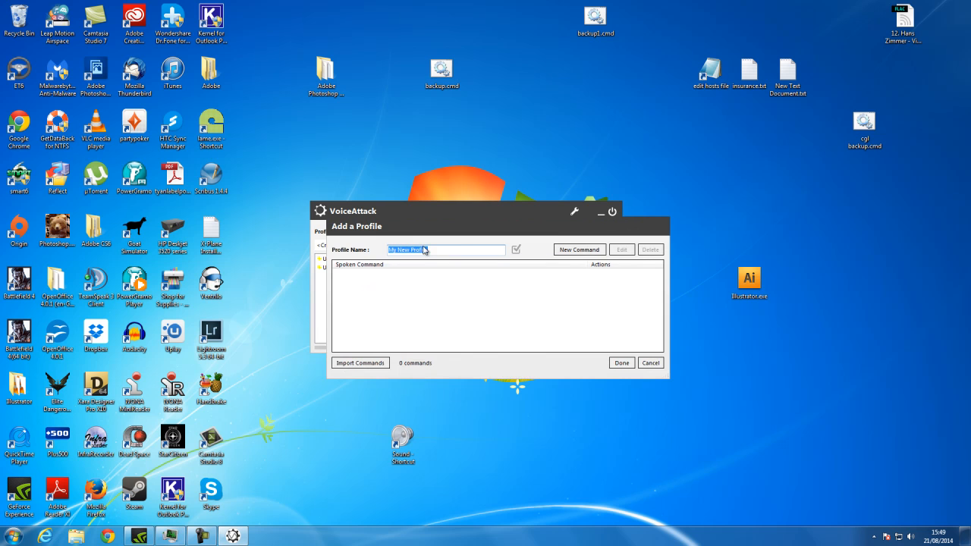
text(L)
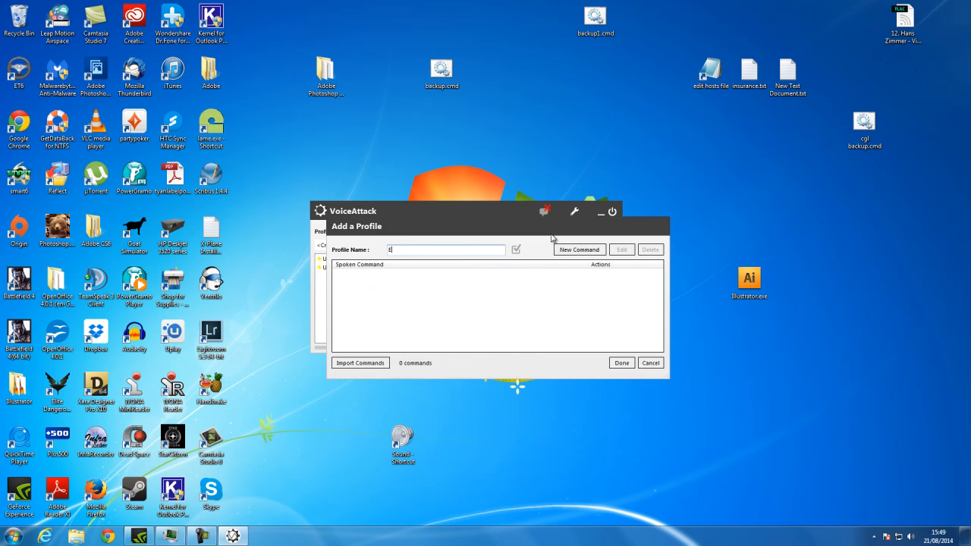
text(lite Dangerous ()
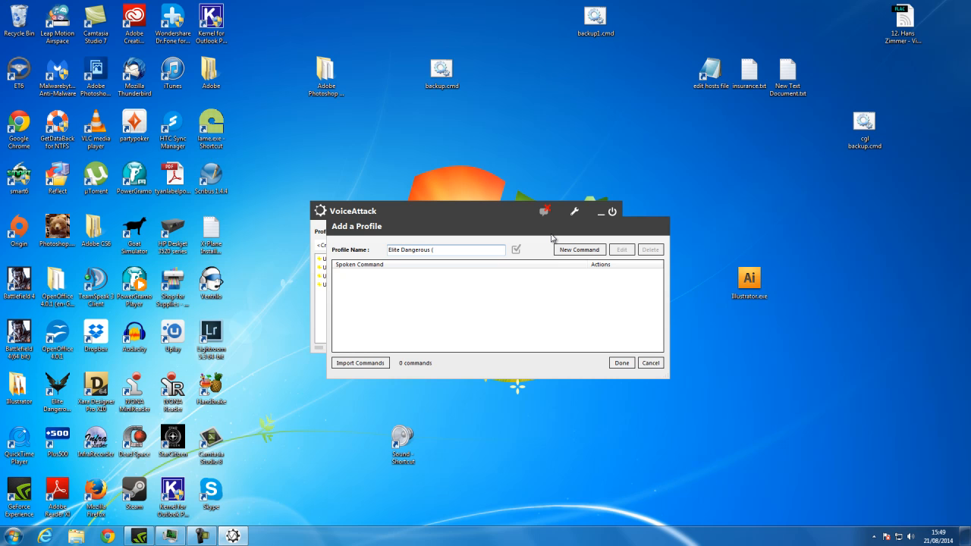
text(beta))
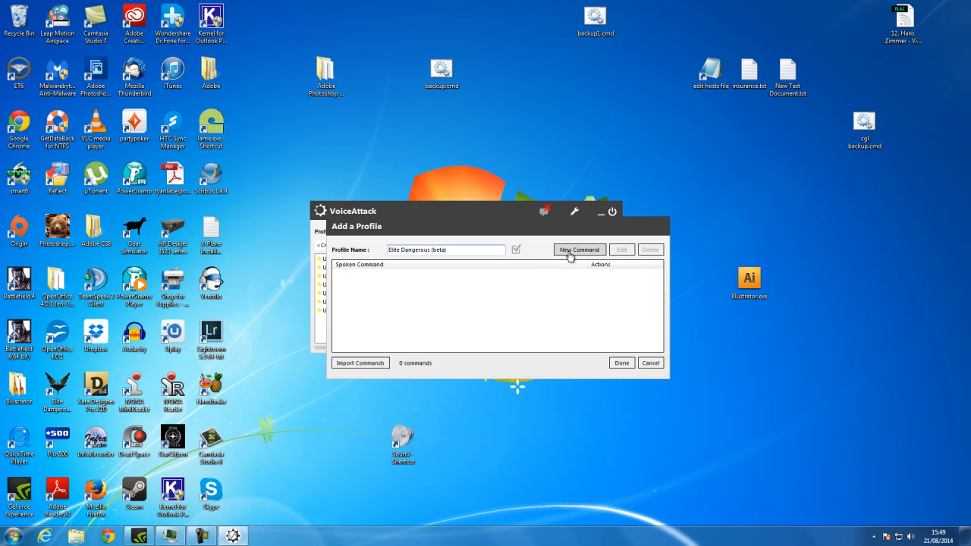
mouse_move(580, 249)
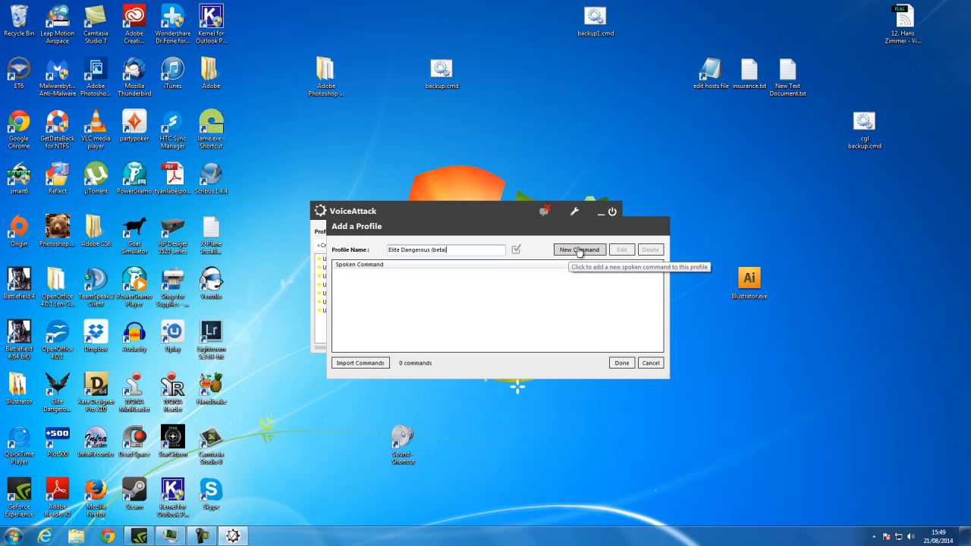
- Begin a new command for the Elite Dangerous (beta) profile
click(579, 248)
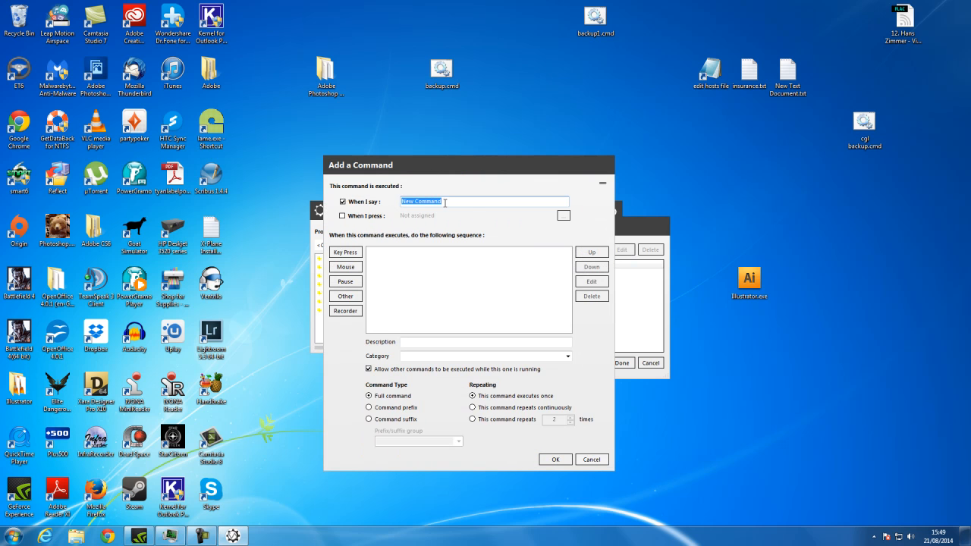
mouse_move(484, 201)
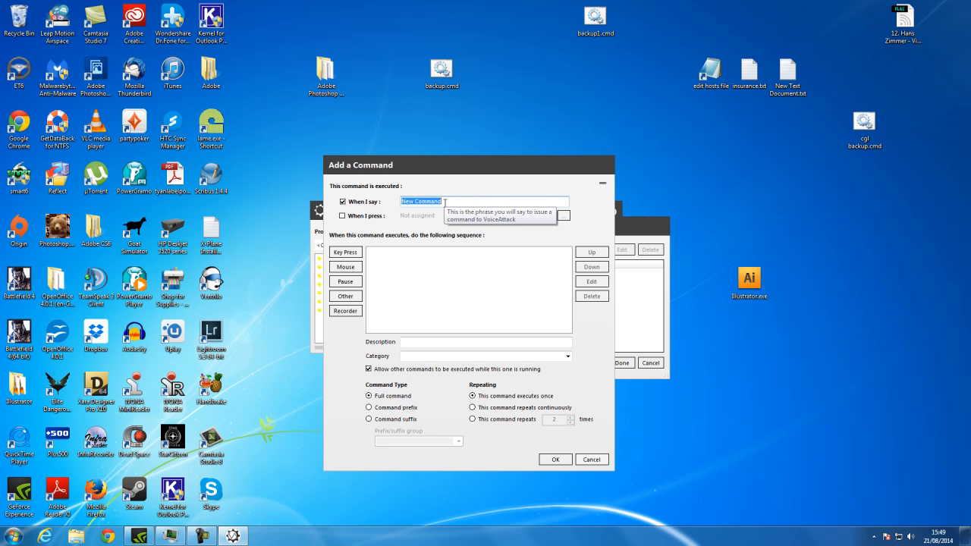
mouse_move(376, 235)
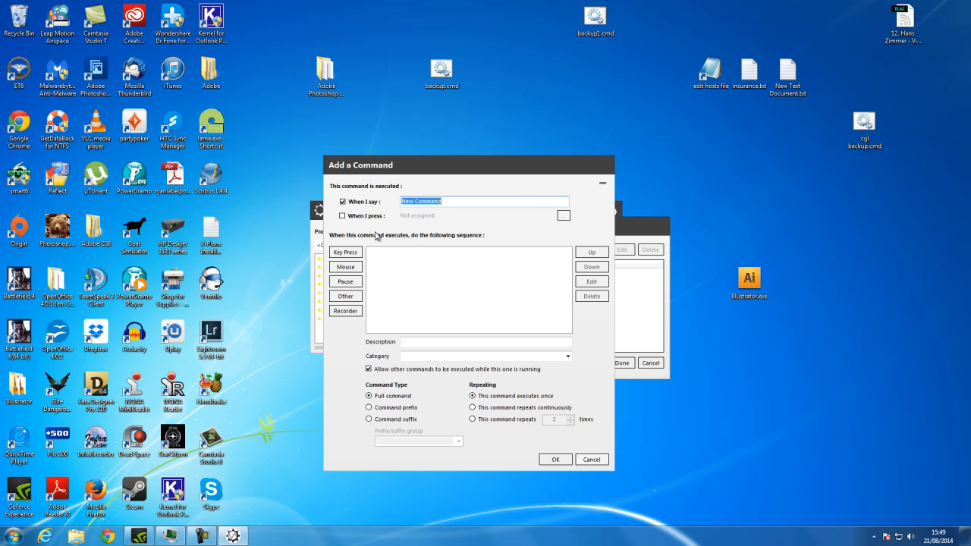
mouse_move(358, 251)
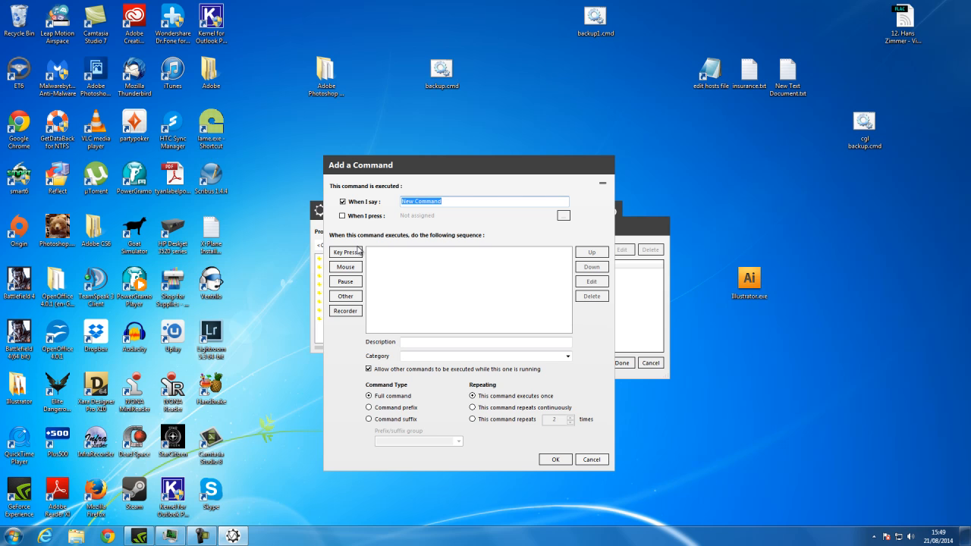
mouse_move(364, 258)
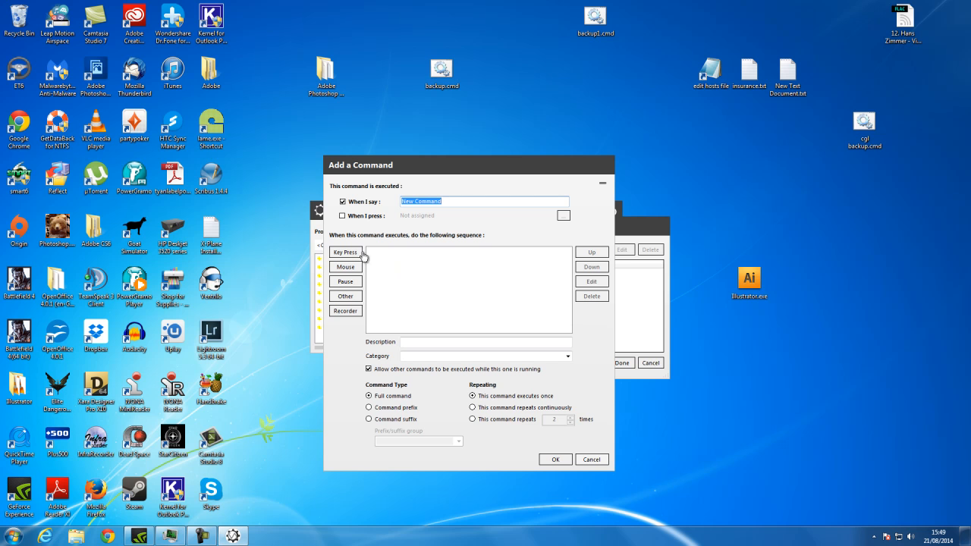
- Add a Key Press action that presses and releases Insert using Windows Game (DirectX)
click(346, 252)
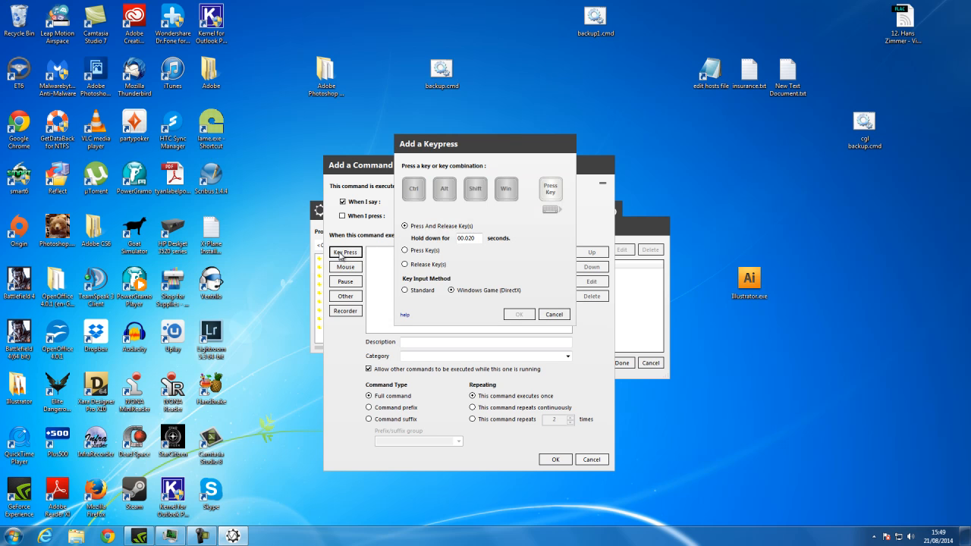
mouse_move(562, 264)
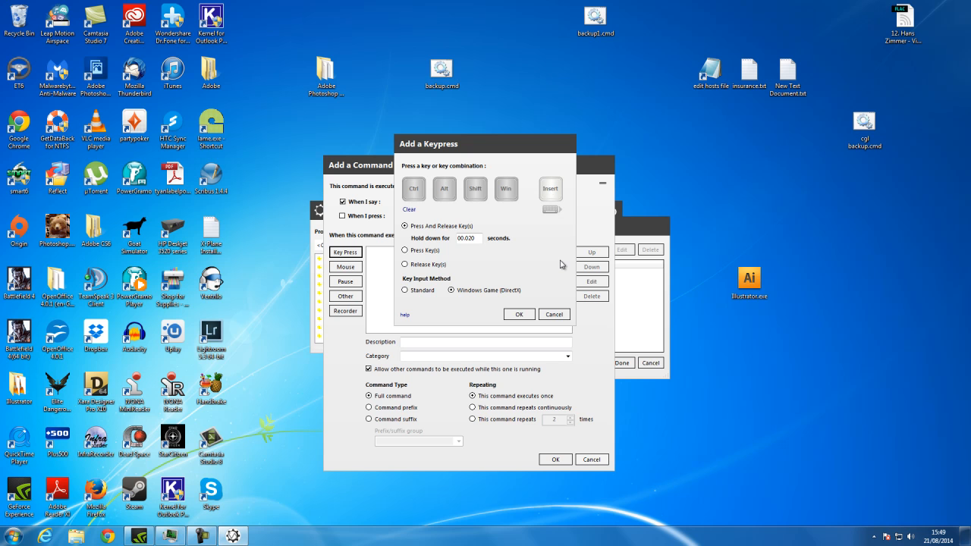
mouse_move(526, 297)
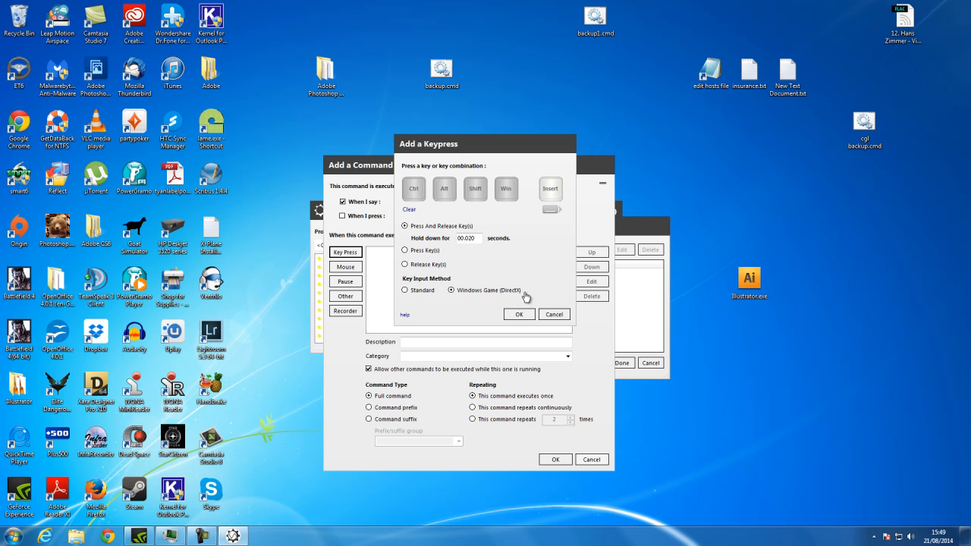
click(519, 314)
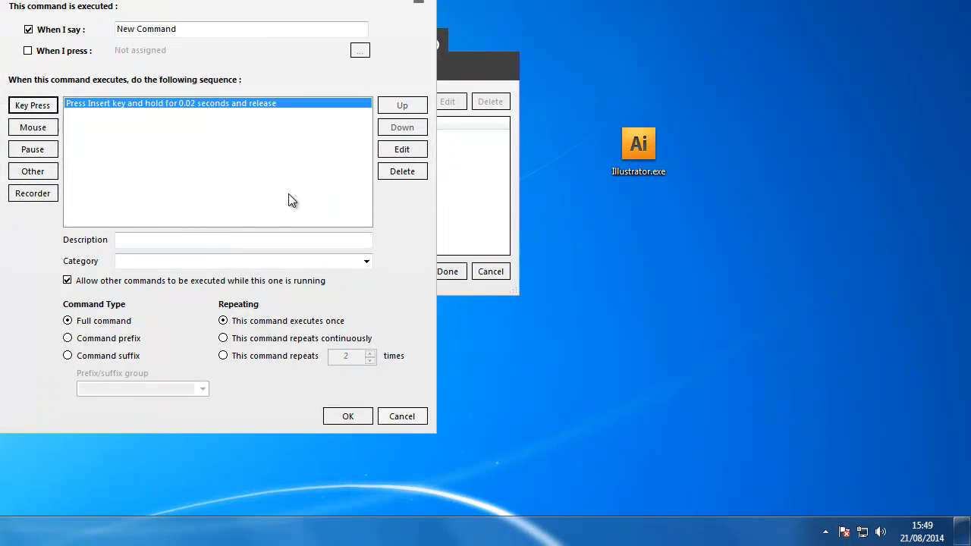
- Set the command's spoken phrase to 'quarter impulse;twenty five percent'
click(241, 29)
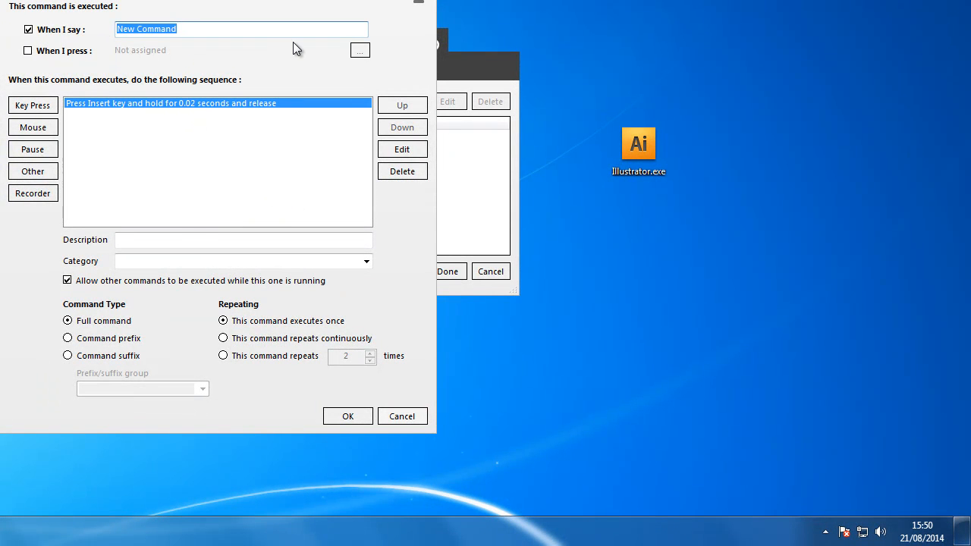
text(quarter im)
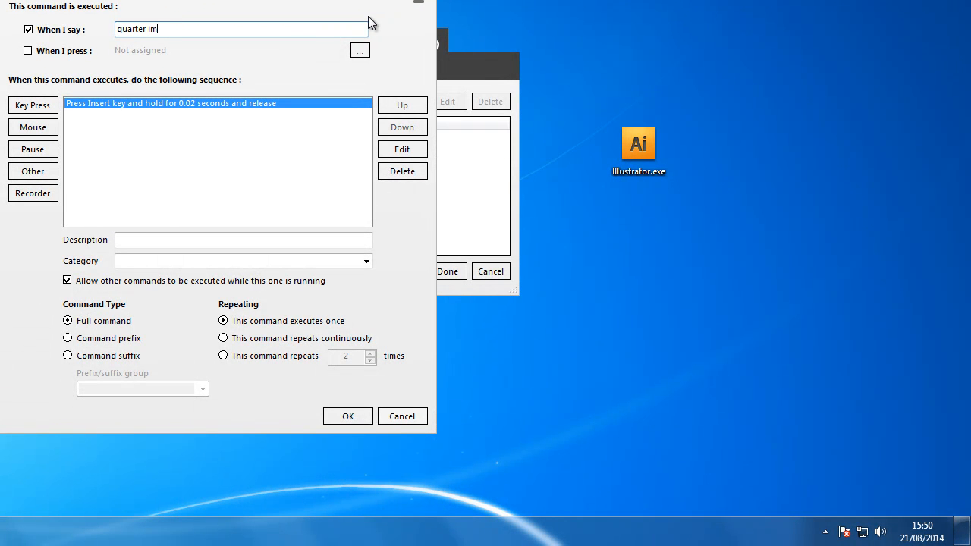
text(pulse)
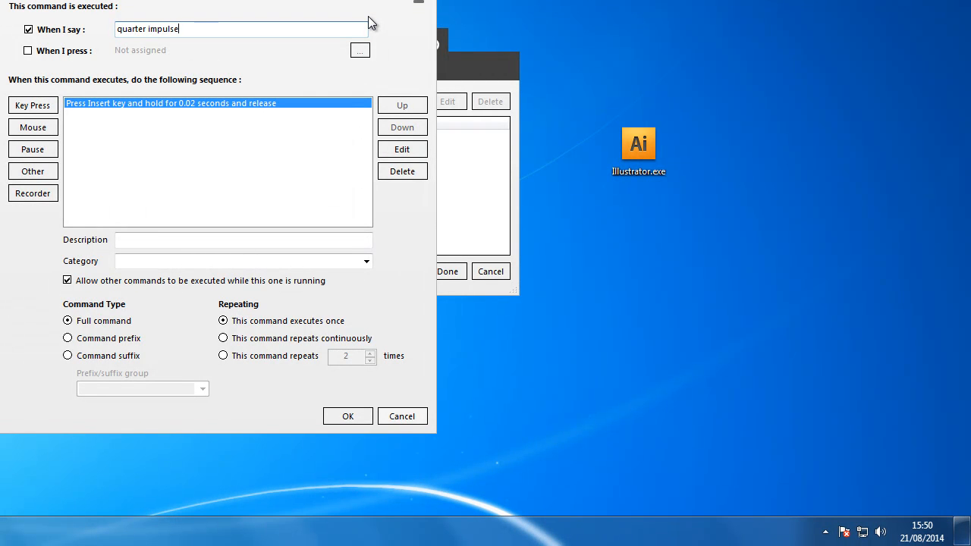
text(;)
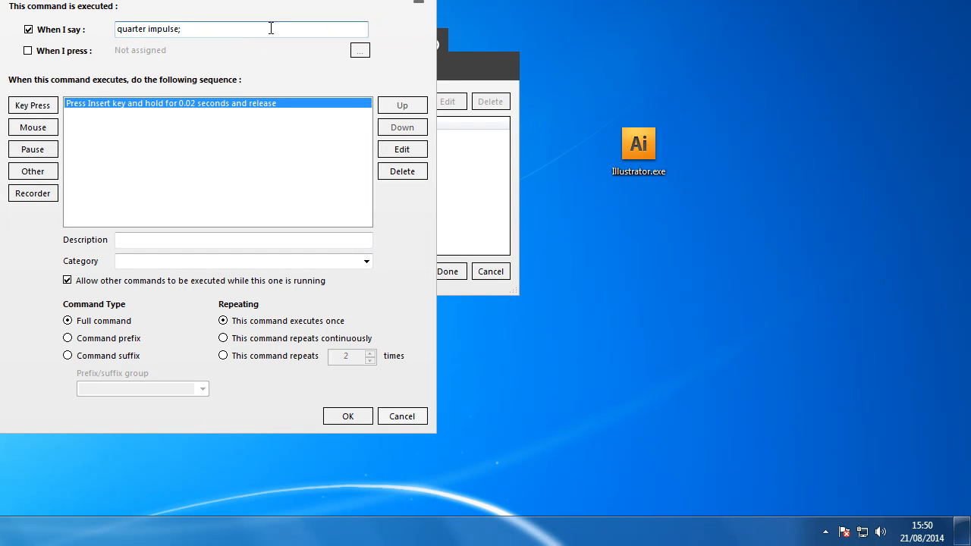
text(twenty five)
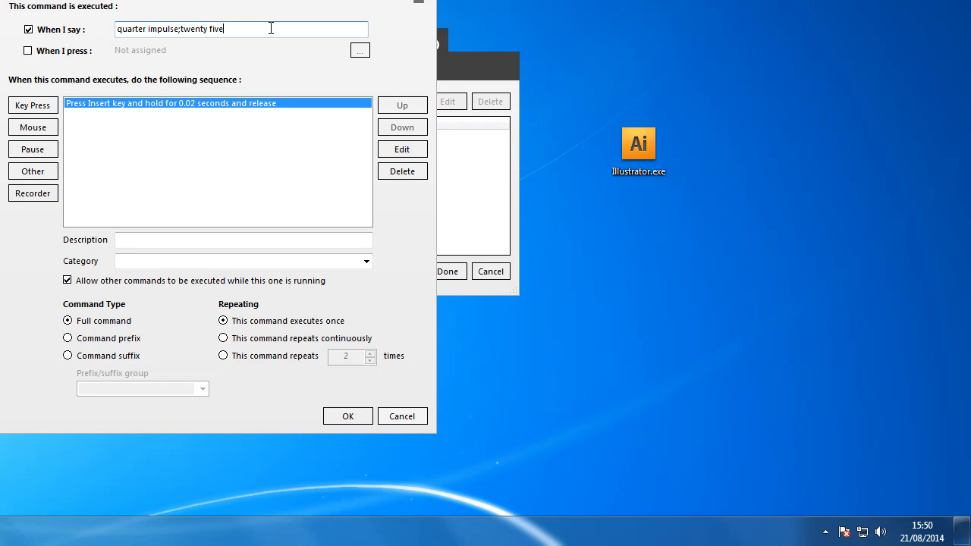
text(percent)
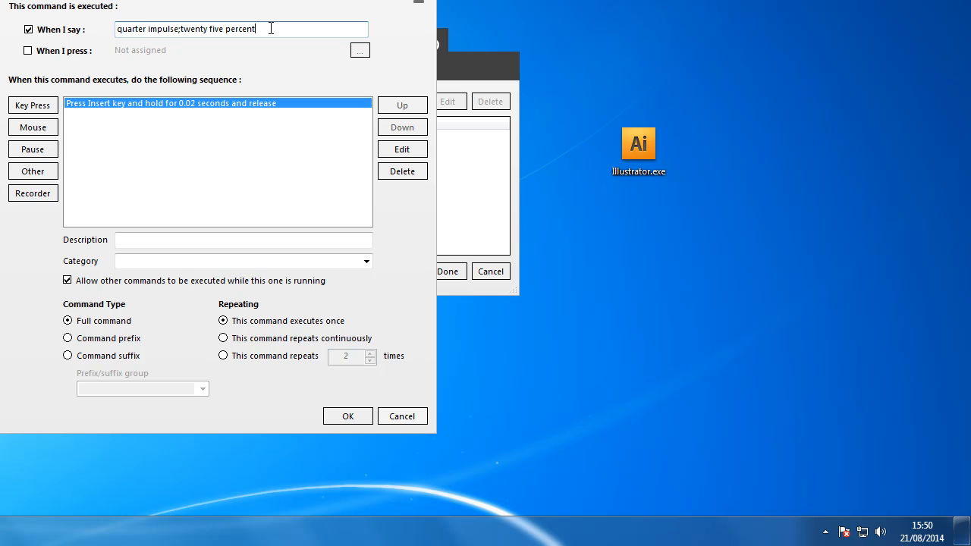
mouse_move(33, 127)
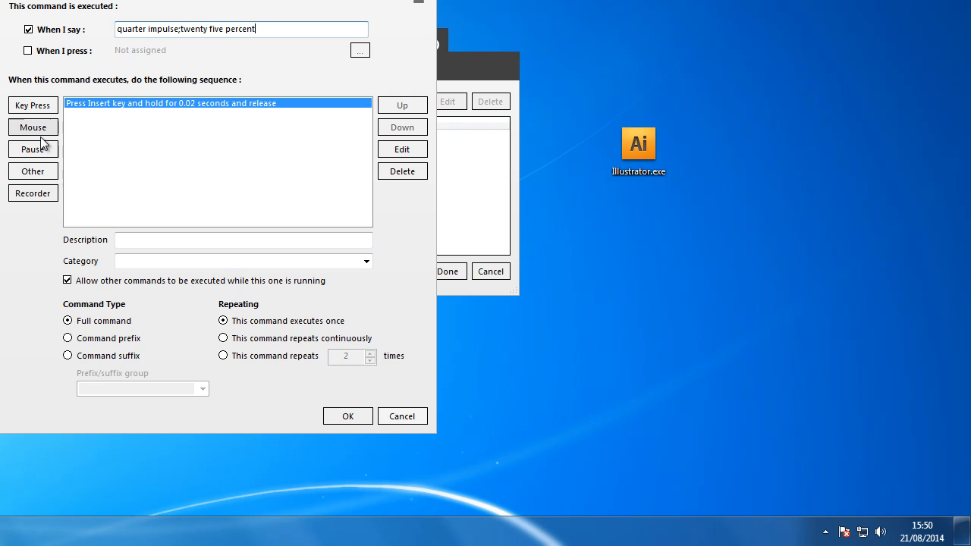
- Add a Play a Sound action and browse into the speed increments basic folder
click(33, 170)
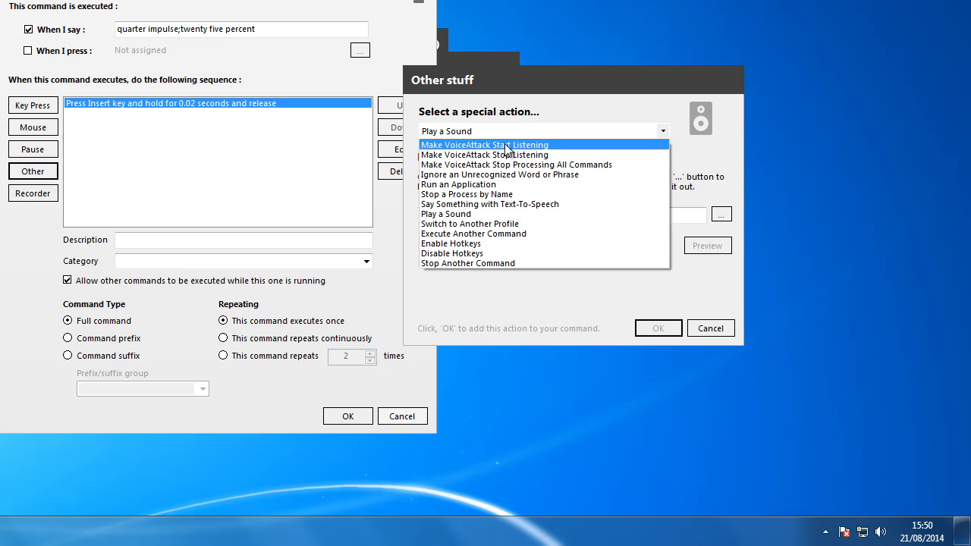
mouse_move(458, 151)
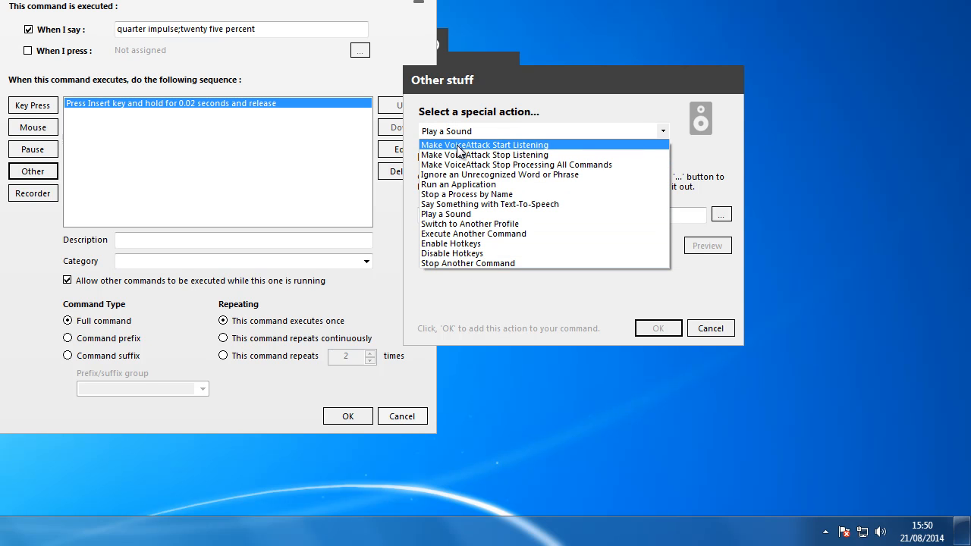
click(446, 214)
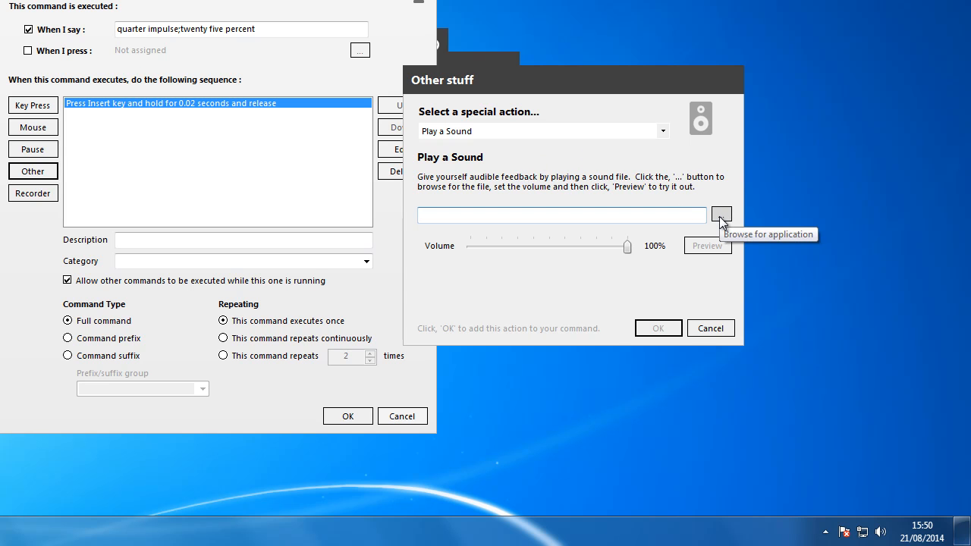
click(720, 216)
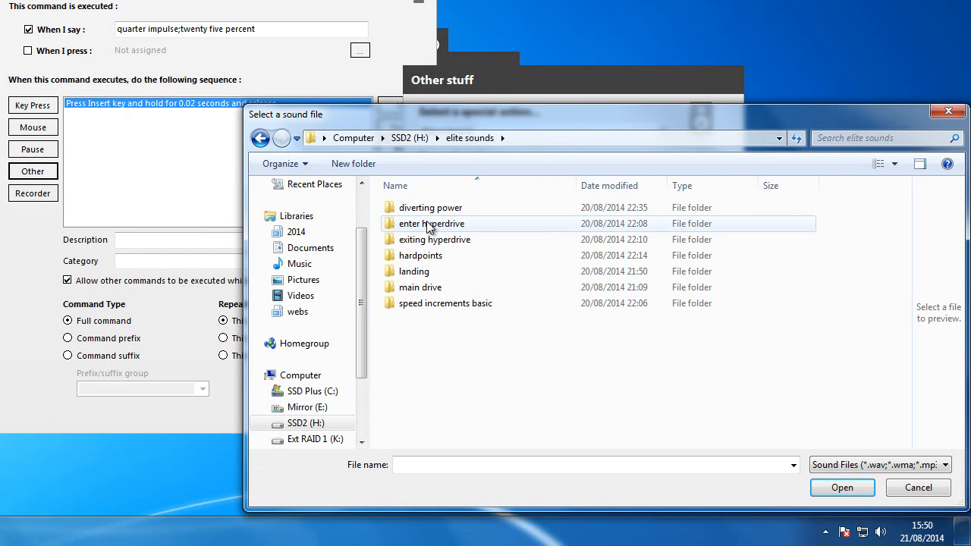
mouse_move(420, 255)
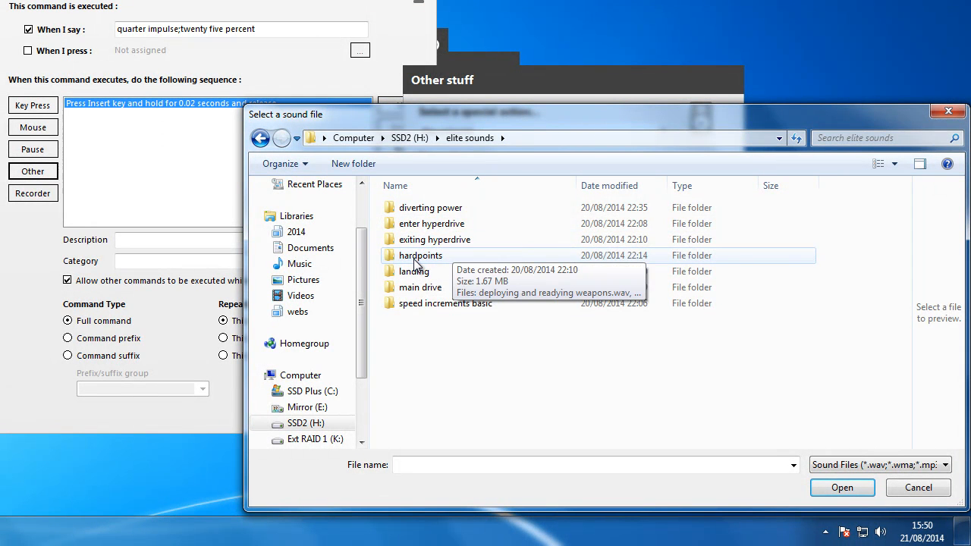
click(446, 303)
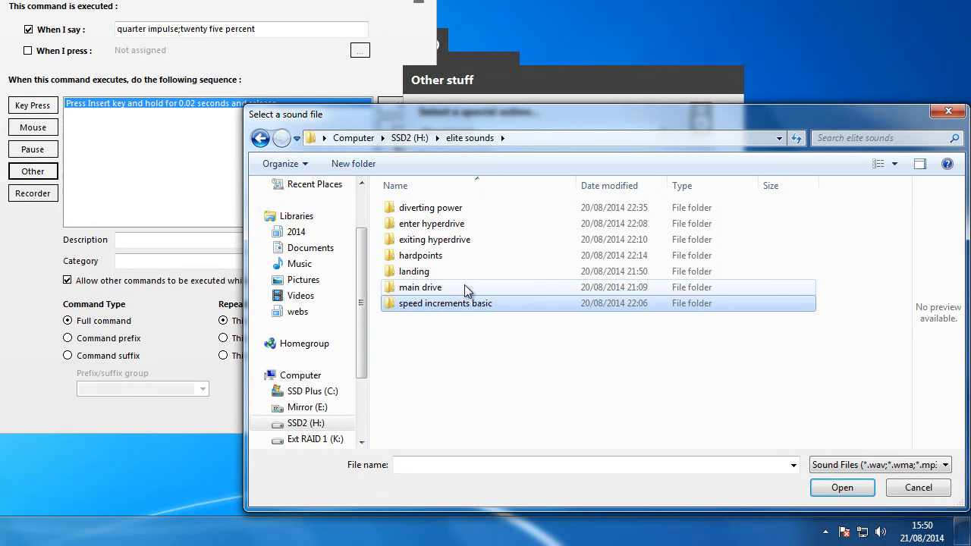
double_click(446, 304)
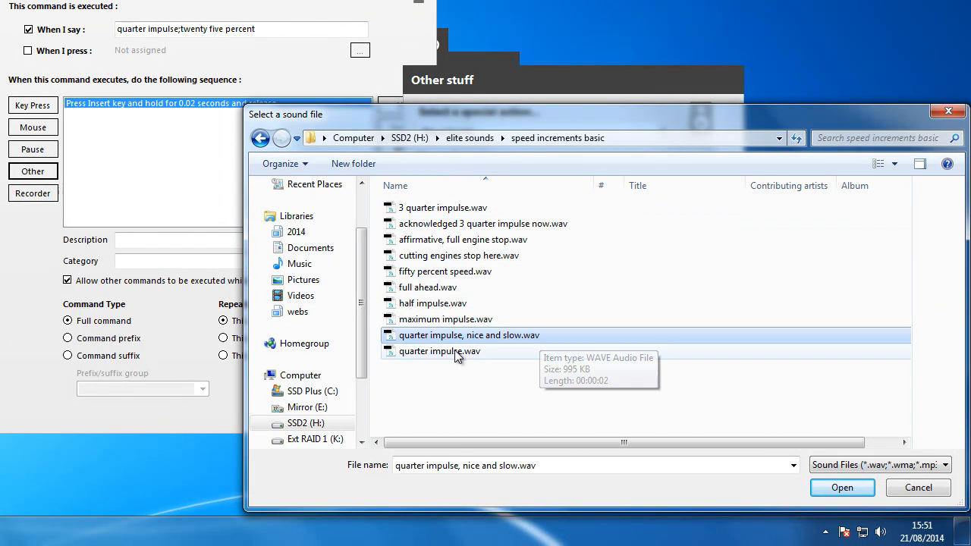
- Select 'quarter impulse, nice and slow.wav' and add the sound action to the command
click(441, 350)
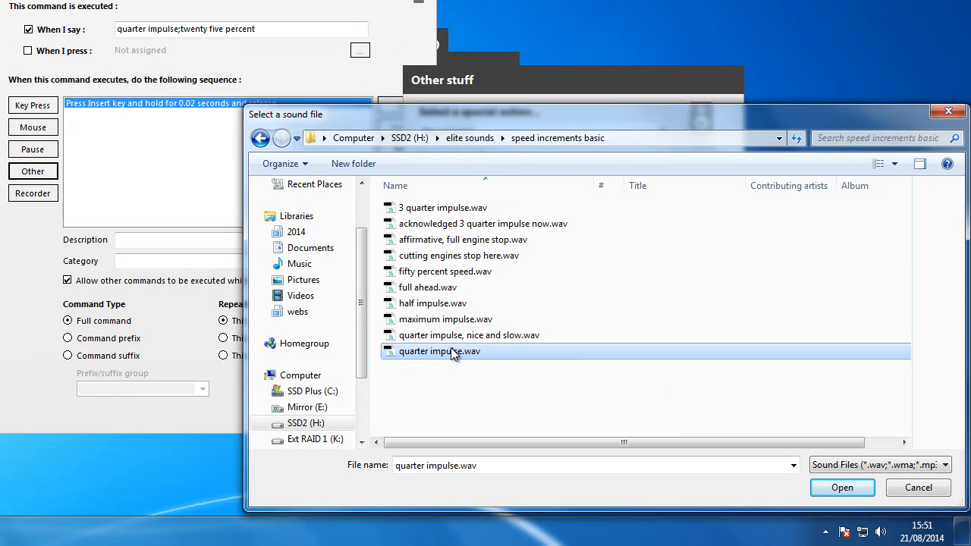
click(468, 335)
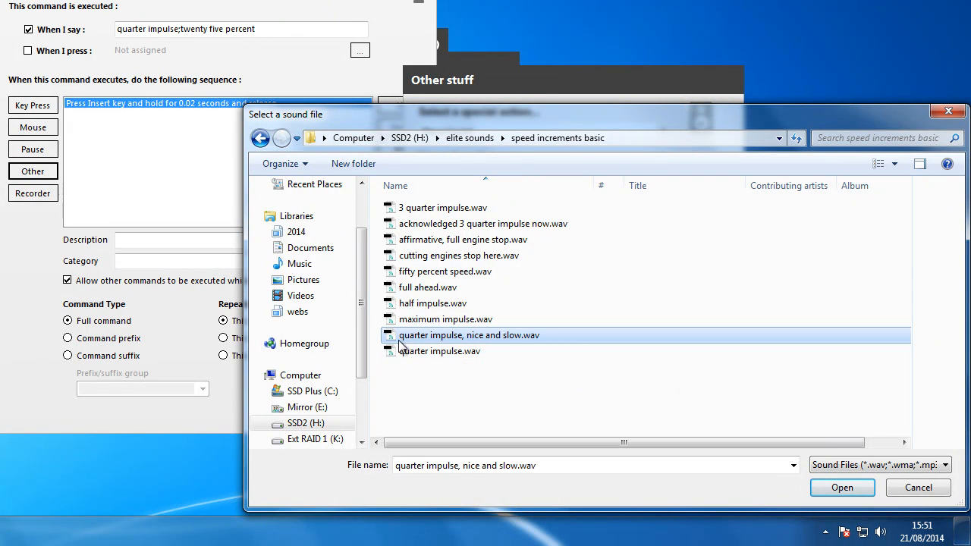
mouse_move(462, 343)
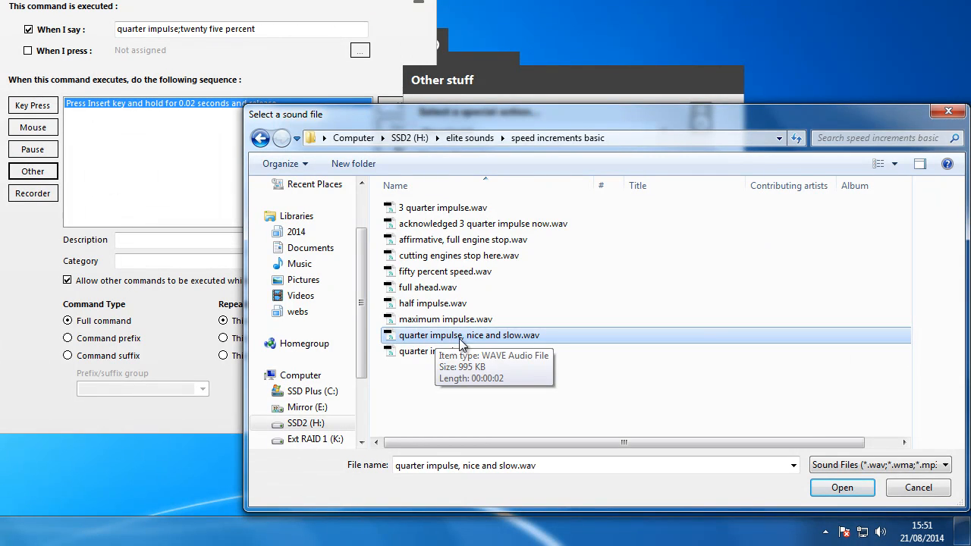
click(841, 488)
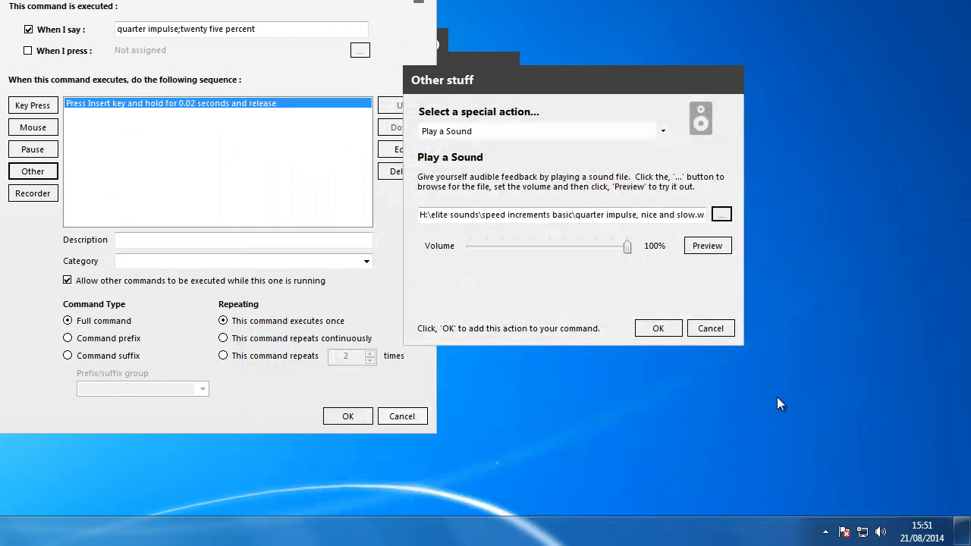
click(659, 328)
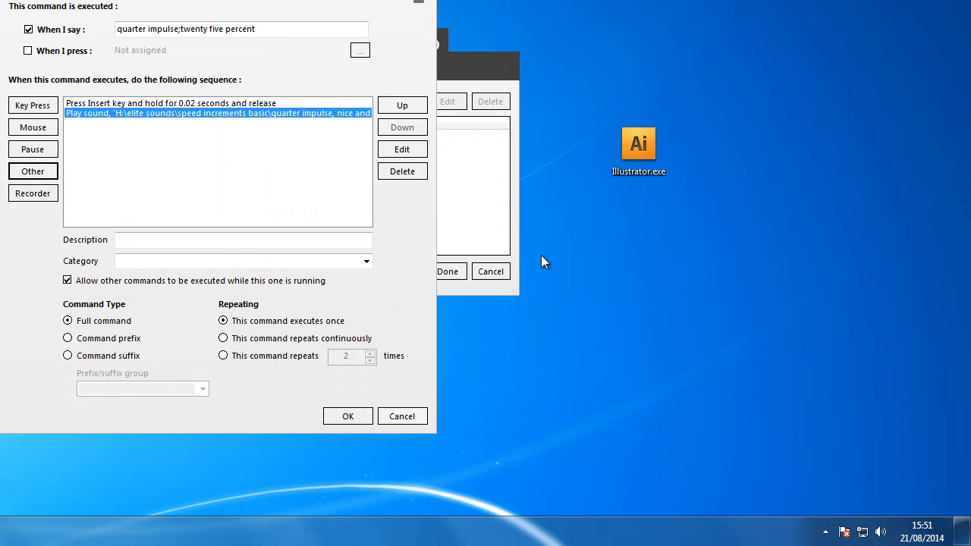
mouse_move(159, 151)
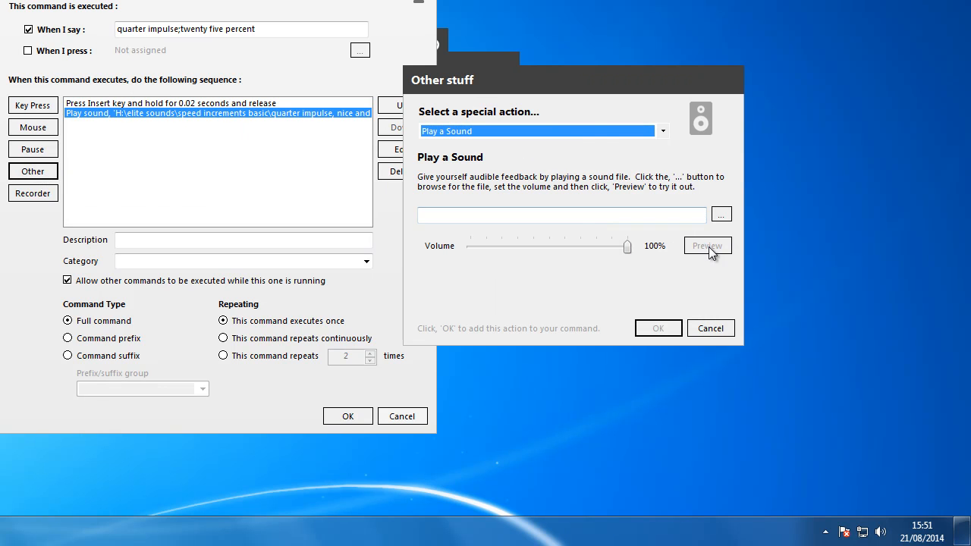
- Add a second Play a Sound action that plays 'quarter impulse.wav'
click(721, 212)
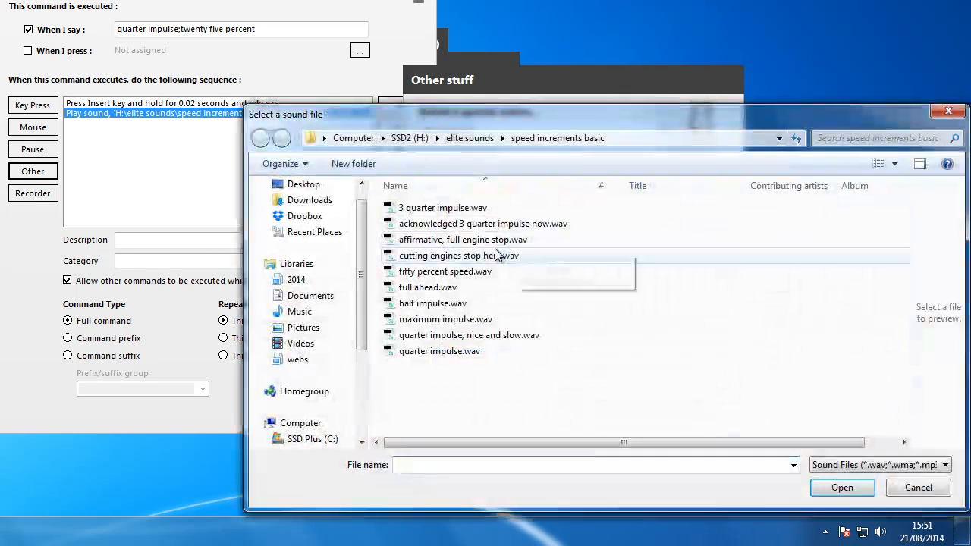
click(440, 350)
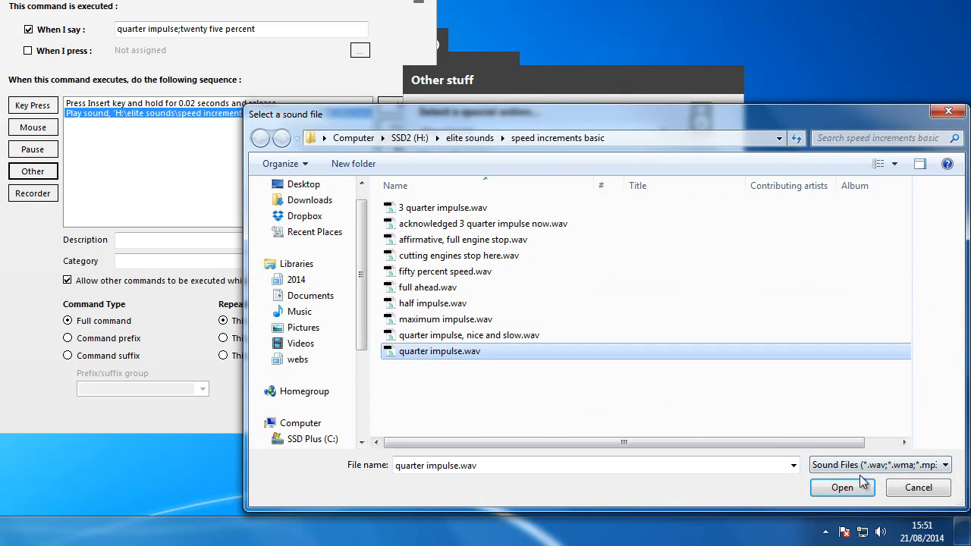
click(841, 487)
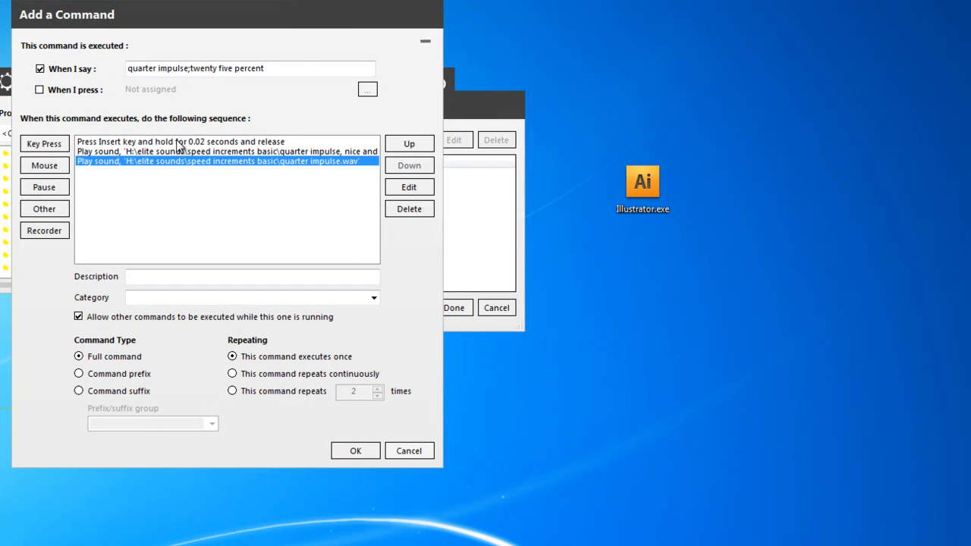
click(179, 141)
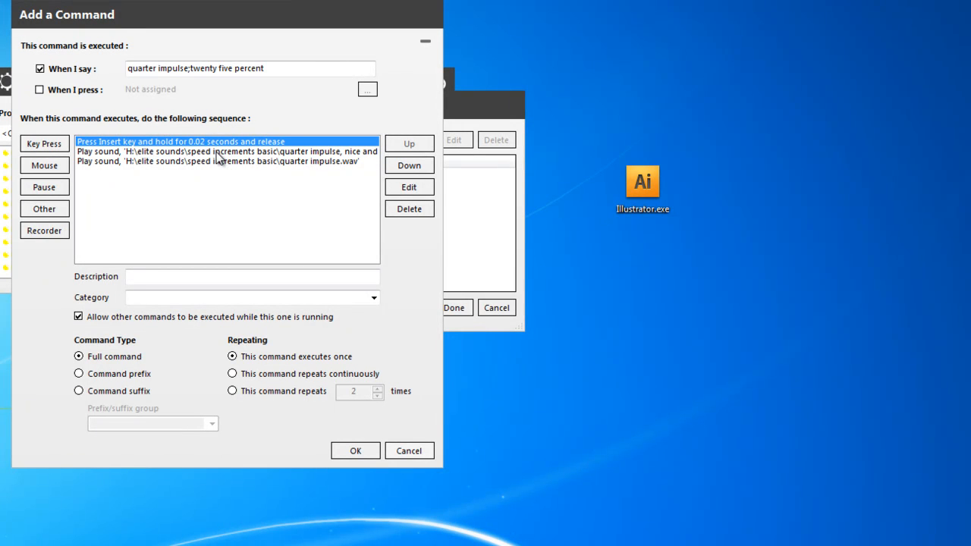
- Save the quarter impulse command and start a new one with phrase 'half impulse;50 percent'
click(355, 449)
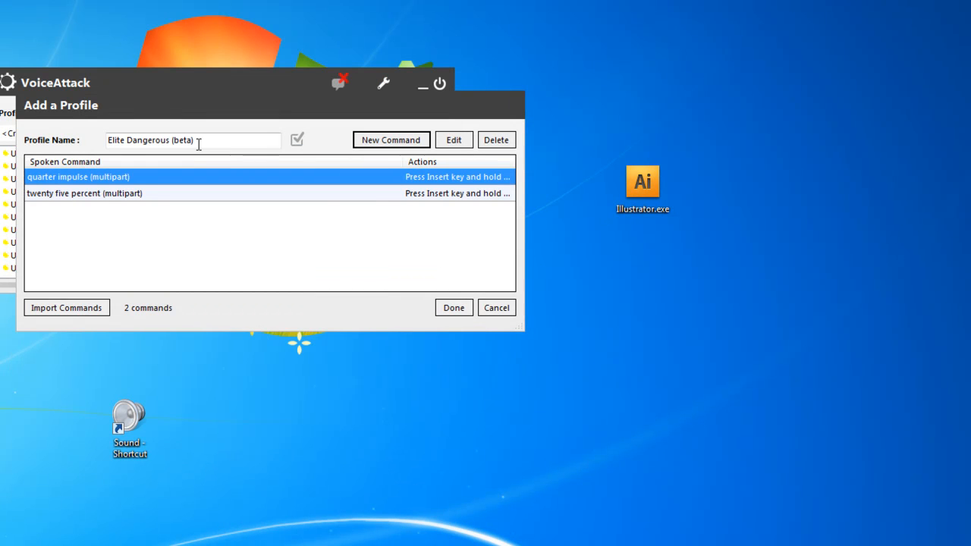
click(392, 139)
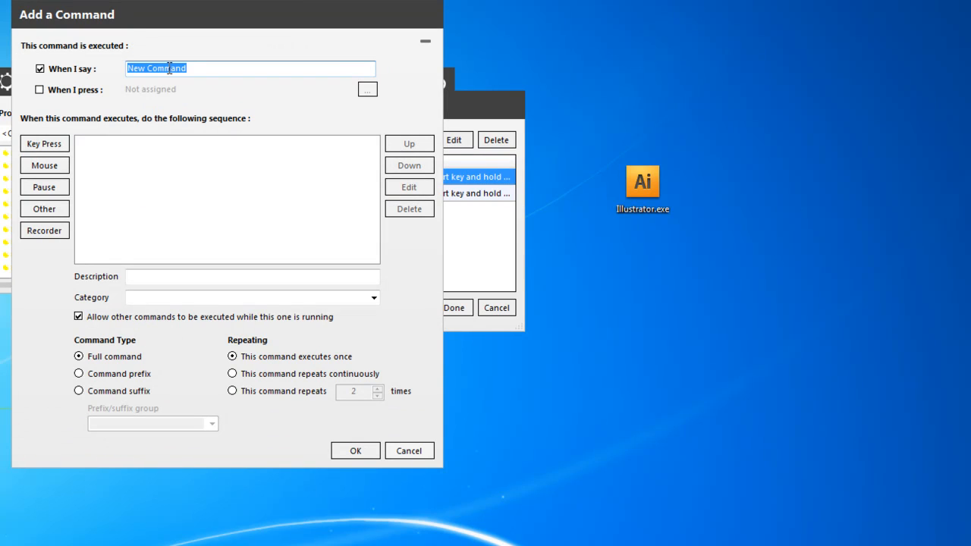
text(half)
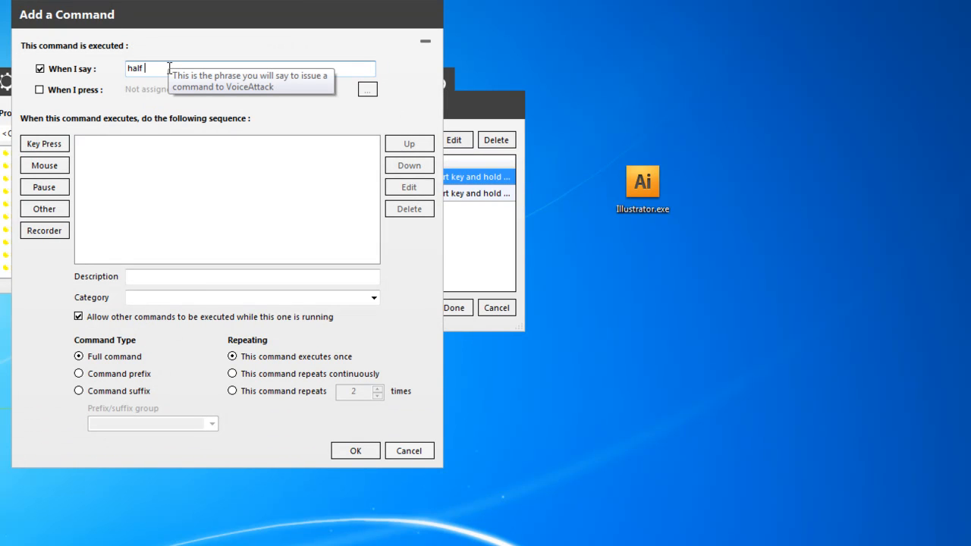
text(impuls)
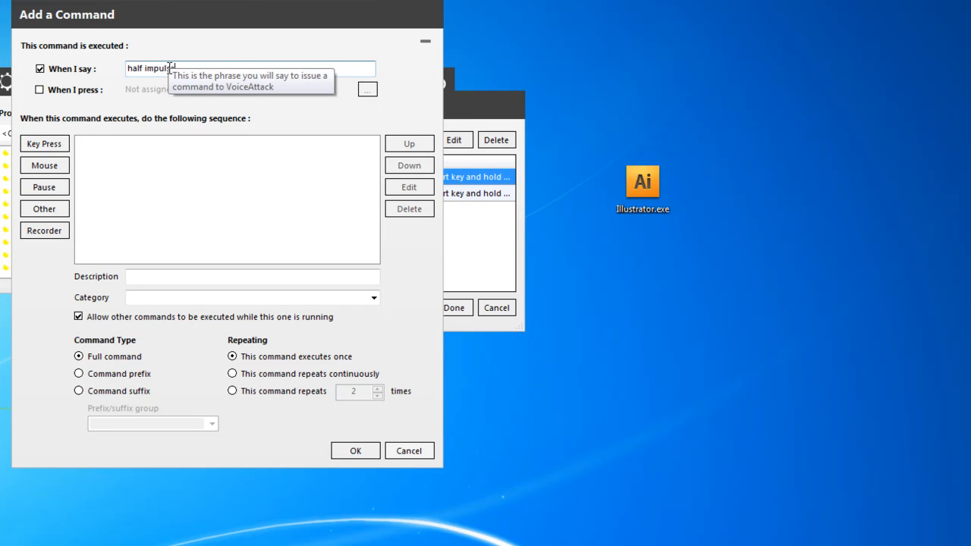
text(;5)
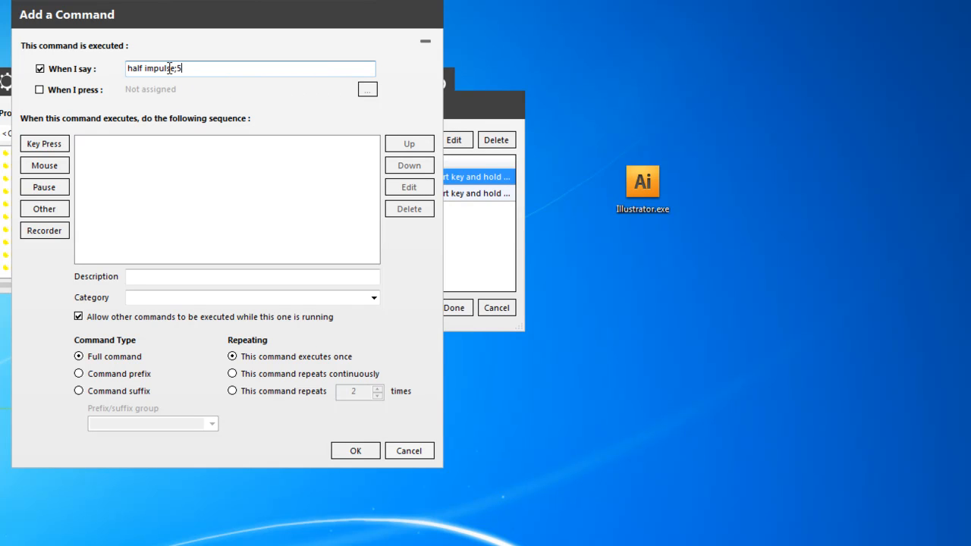
text(0 percent)
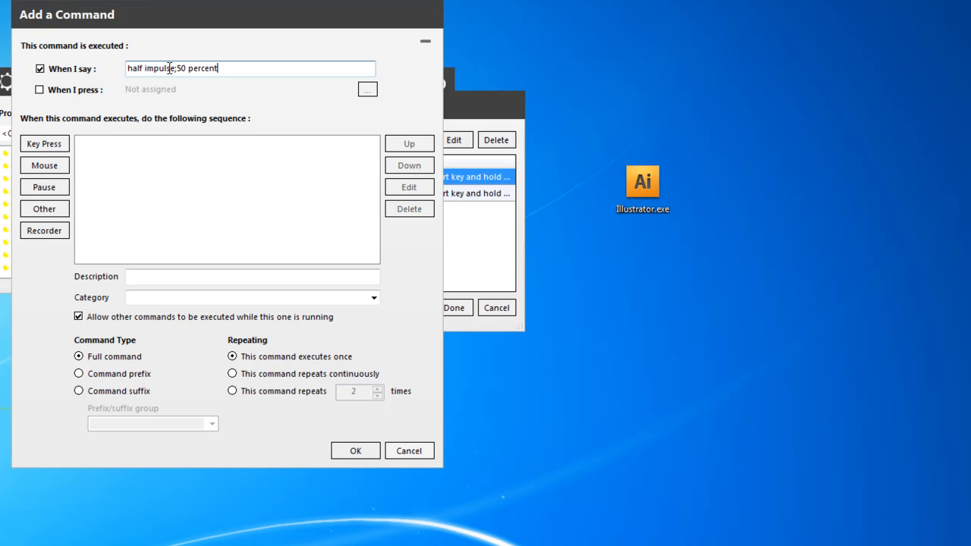
- Add a Key Press action that presses and releases End for 0.02 seconds
click(367, 88)
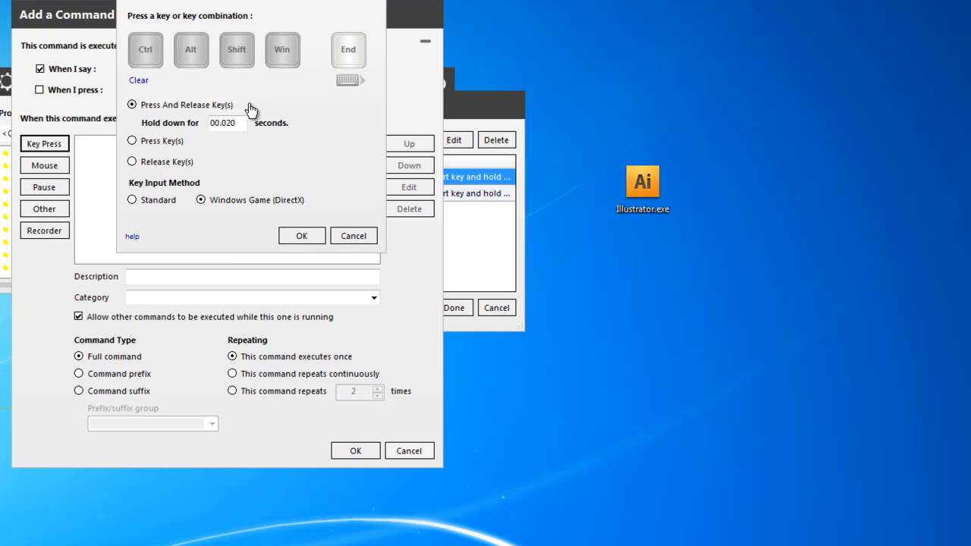
click(300, 235)
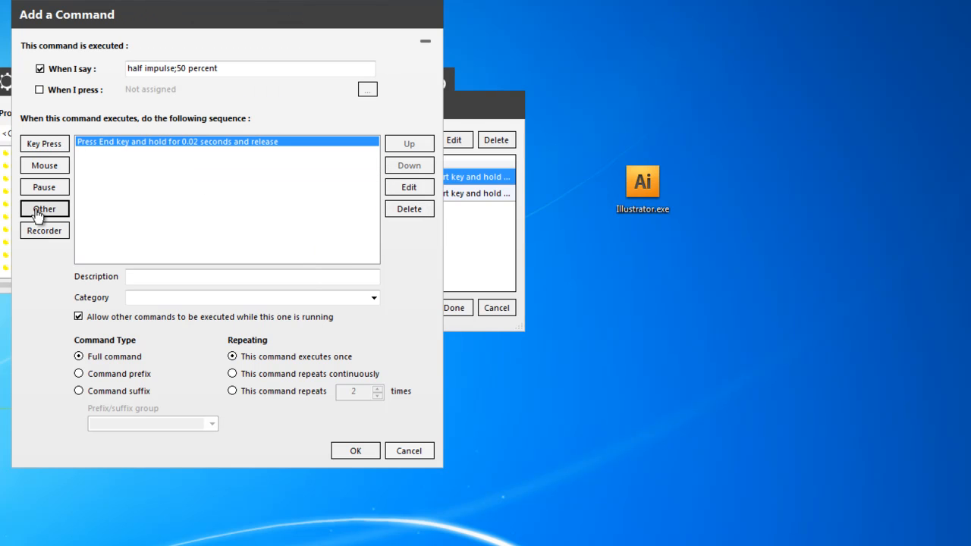
- Add a Play a Sound action with 'fifty percent speed.wav' and save the half impulse command
click(44, 209)
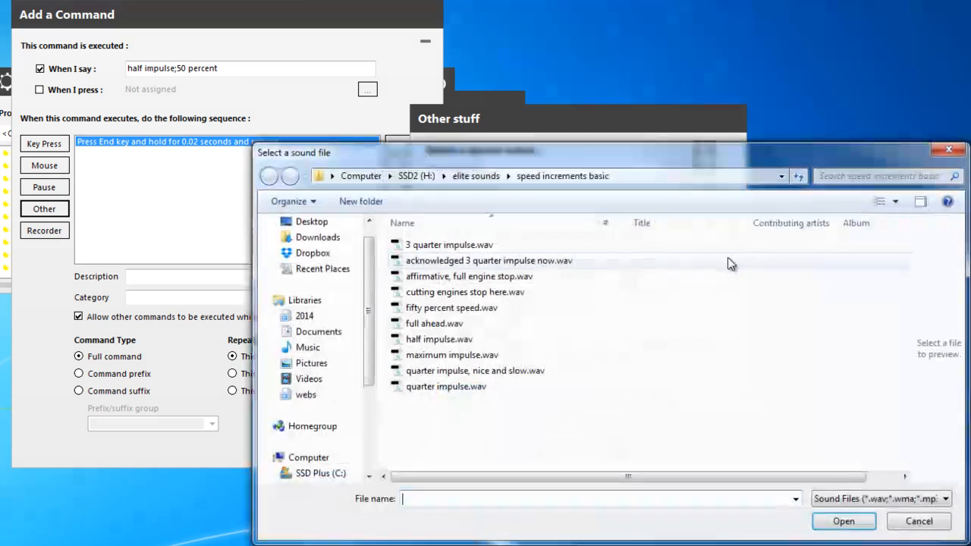
click(452, 306)
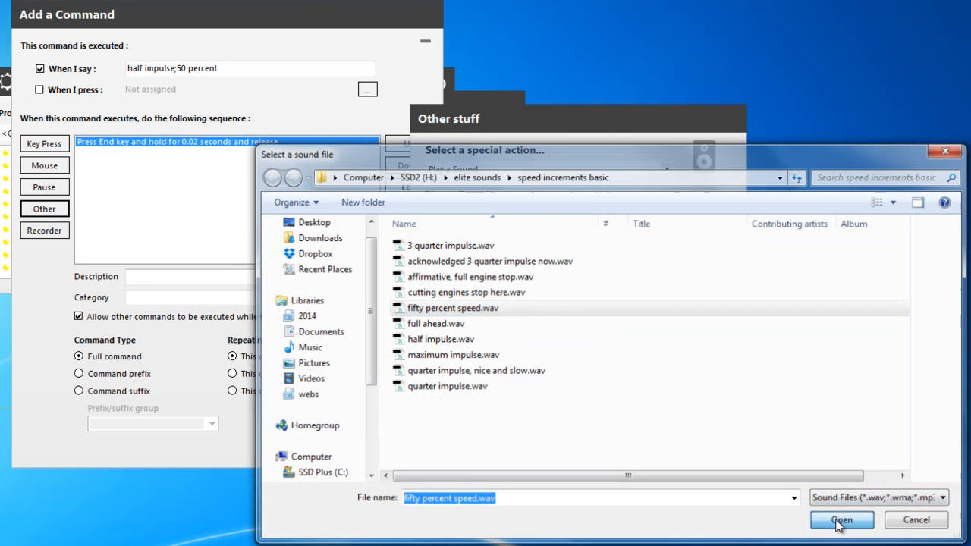
click(841, 519)
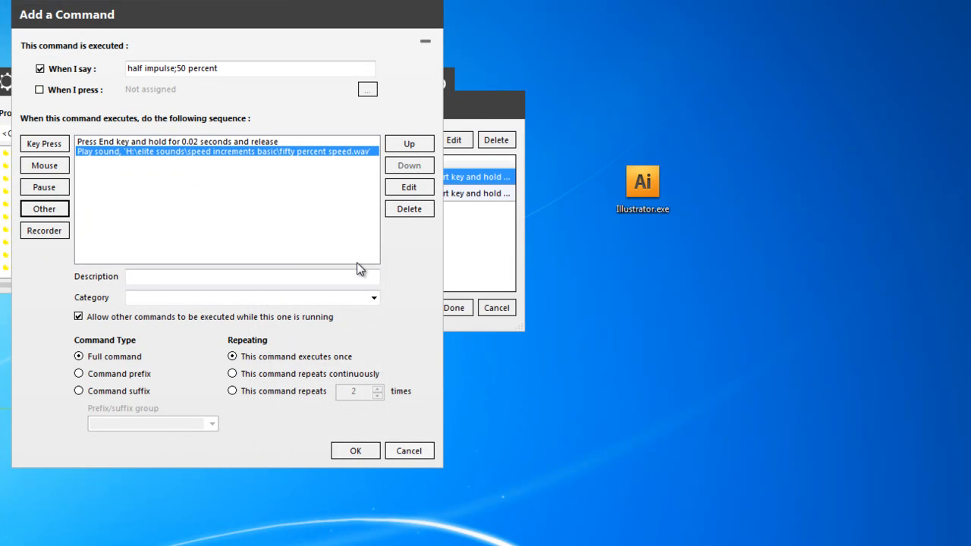
click(355, 449)
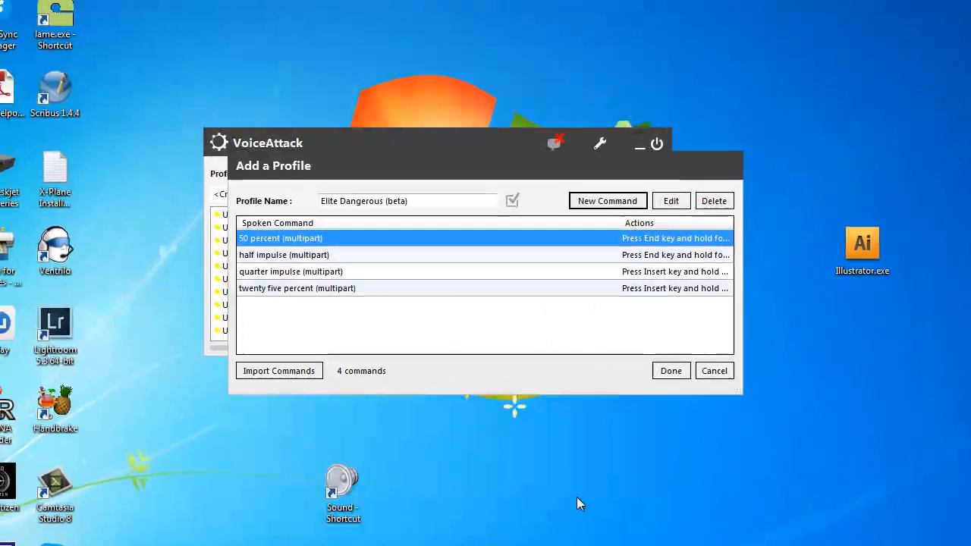
mouse_move(497, 295)
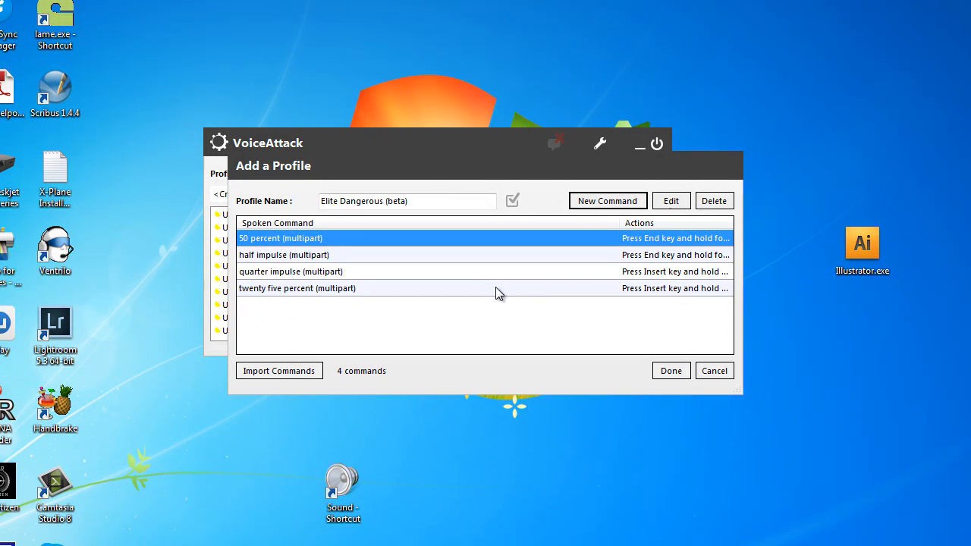